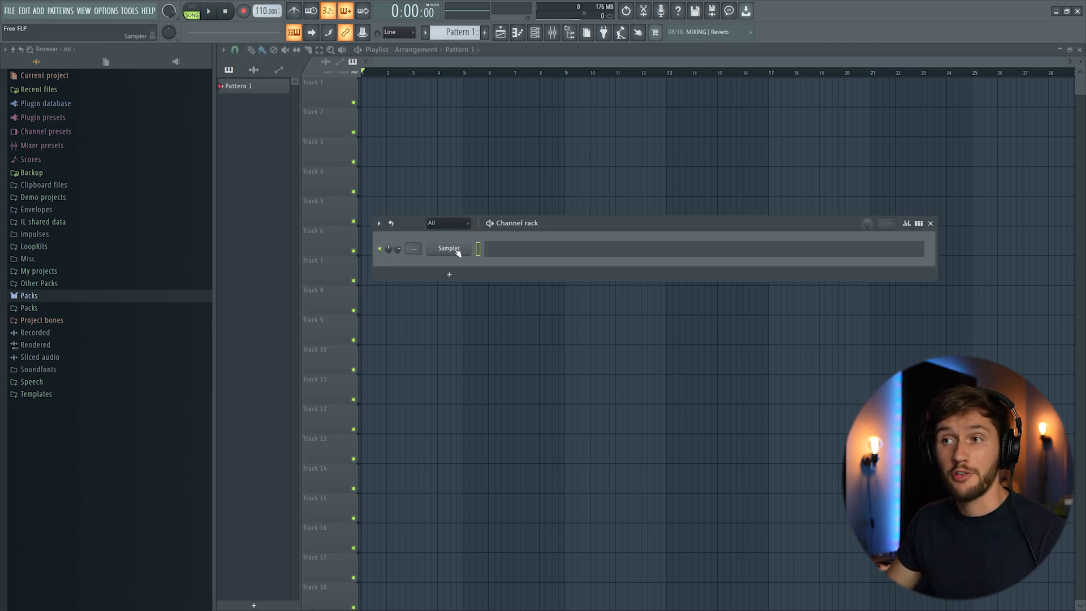
Step: Replace the default Sampler channel with the Wurli V2 electric piano
right_click(448, 248)
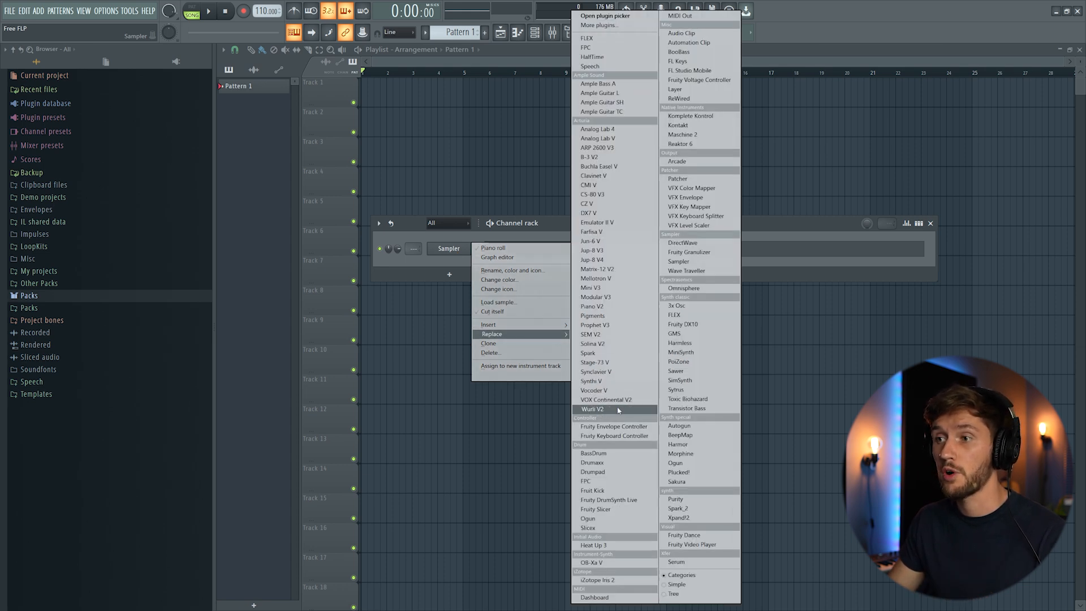
left_click(597, 410)
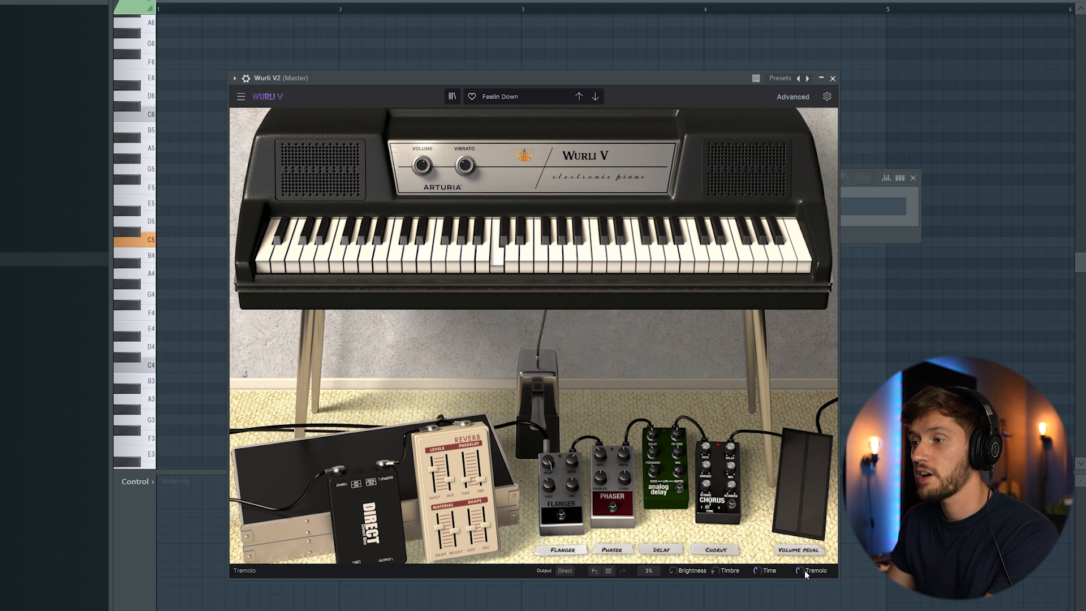
left_click_drag(813, 569, 813, 568)
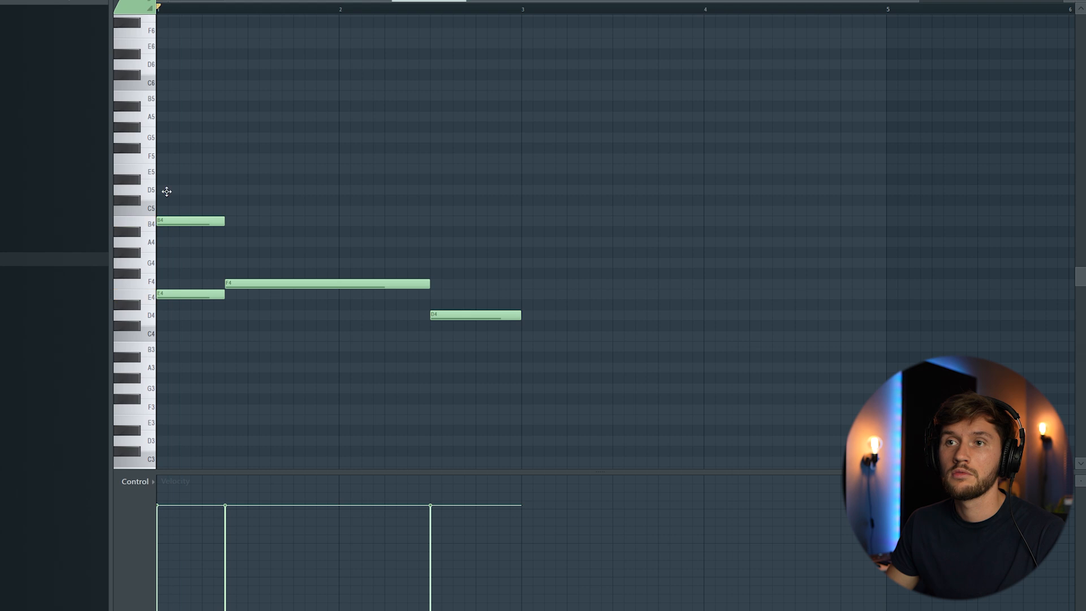
Step: Draw the four-bar Wurli chord progression and strum it with Strumizer
left_click(190, 188)
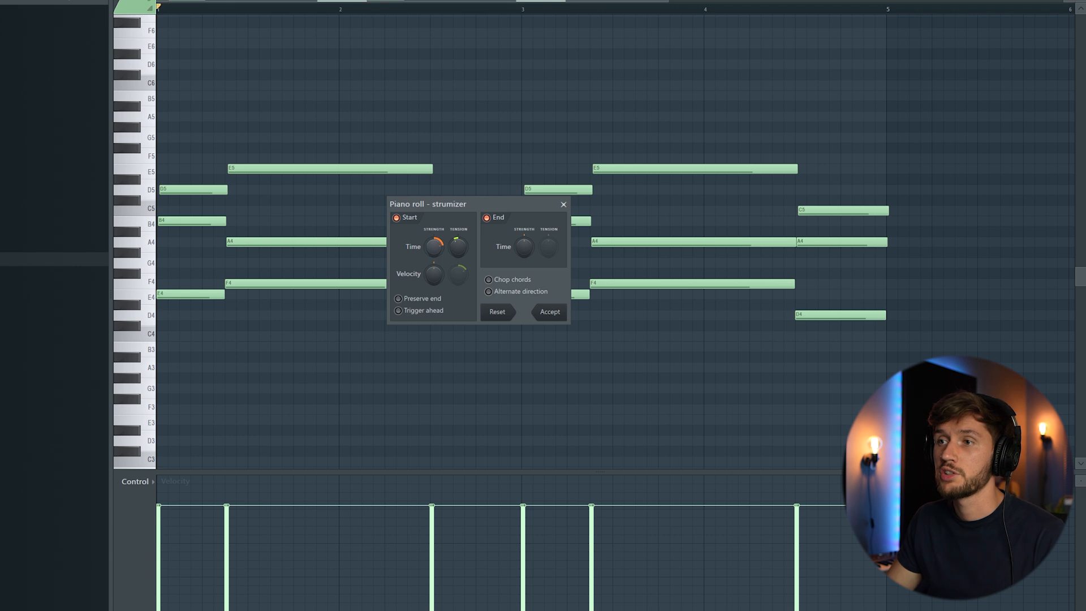
left_click(549, 312)
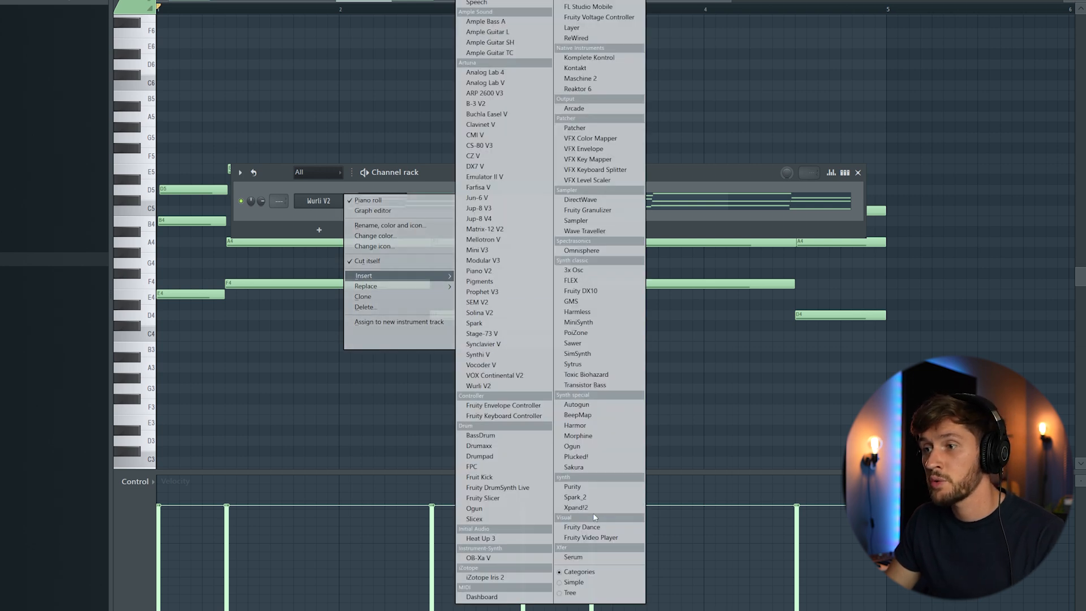
Step: Add an Xpand!2 channel with the 3 Trumpets Sustain Vibrato patch playing short E5 notes
left_click(576, 506)
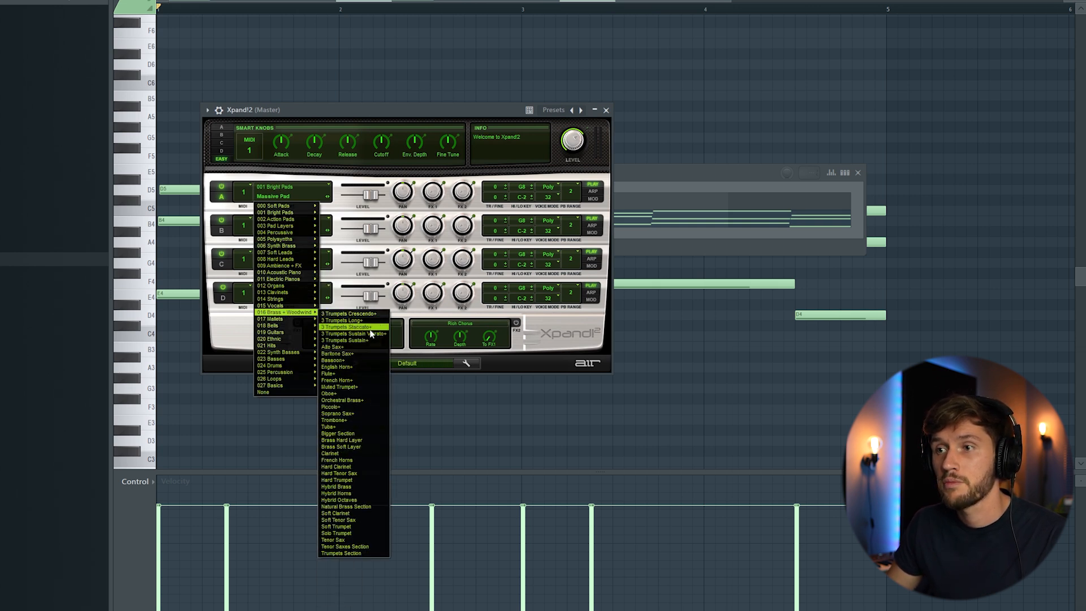
left_click(350, 326)
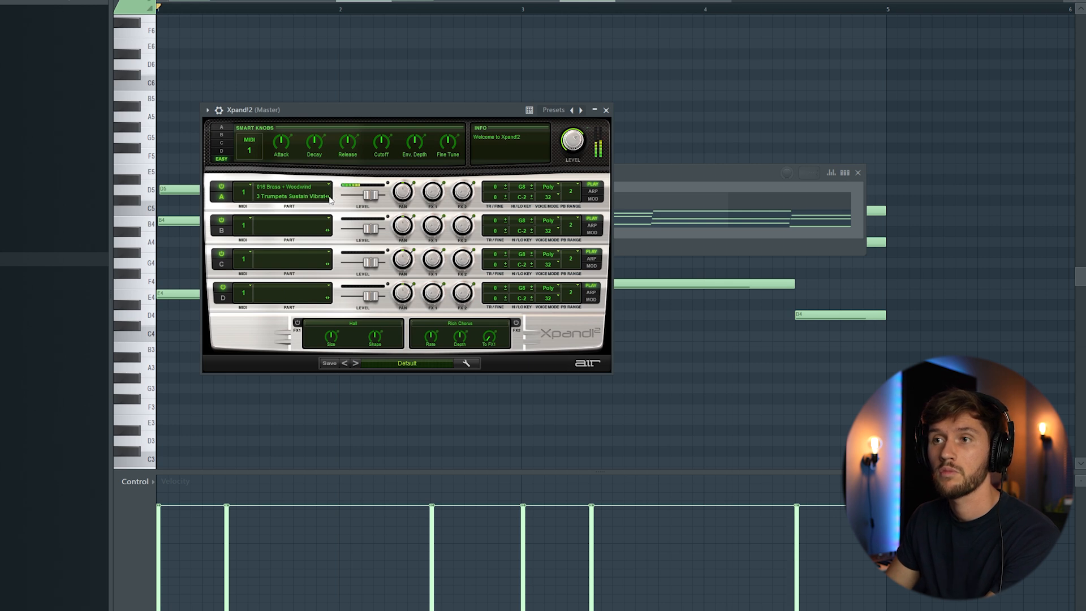
left_click(606, 110)
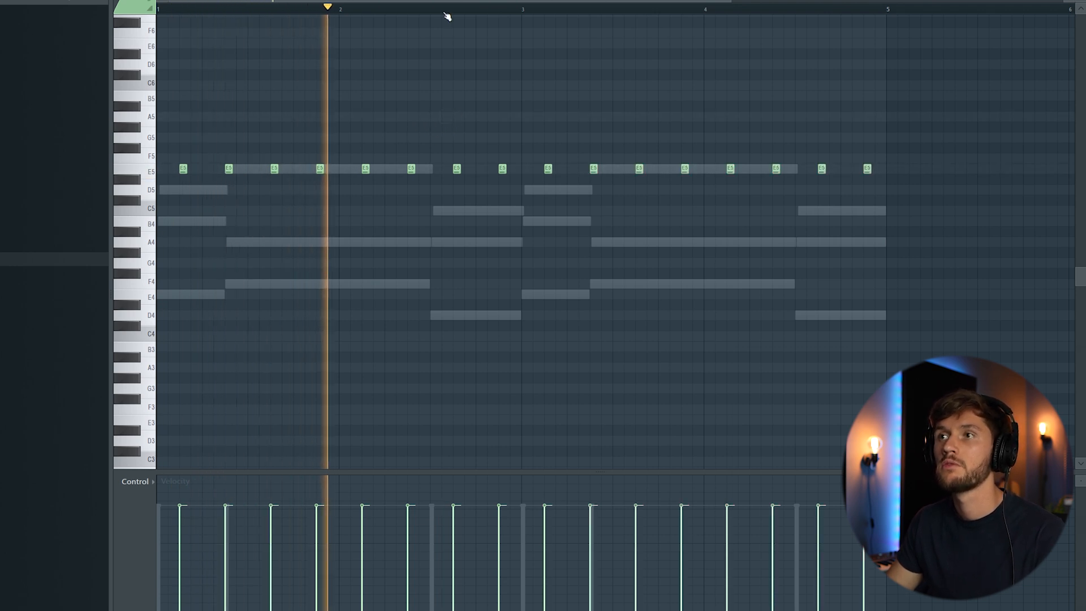
left_click(493, 9)
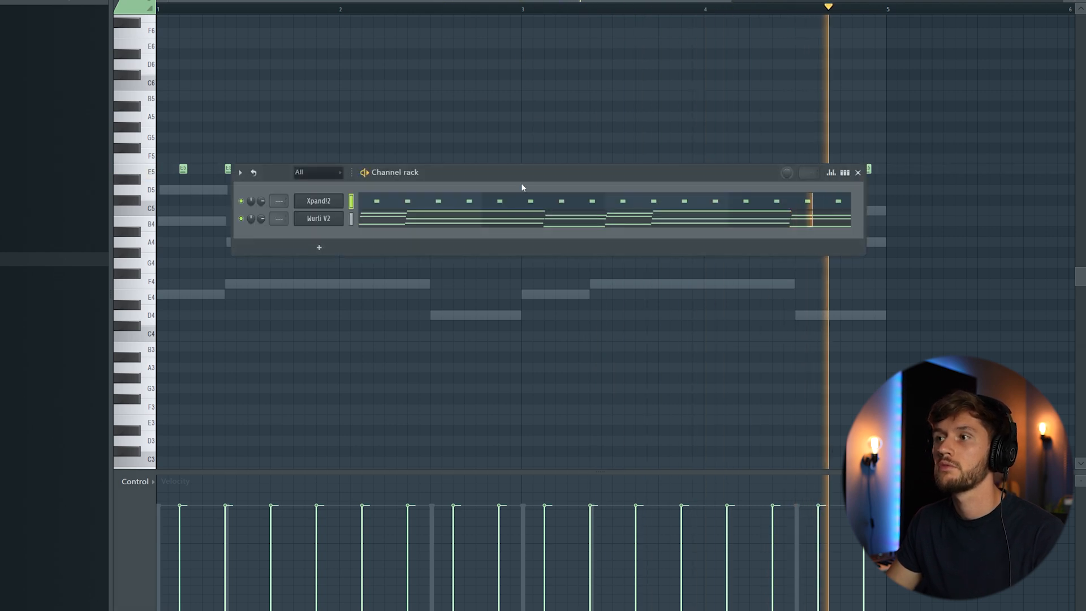
left_click(318, 201)
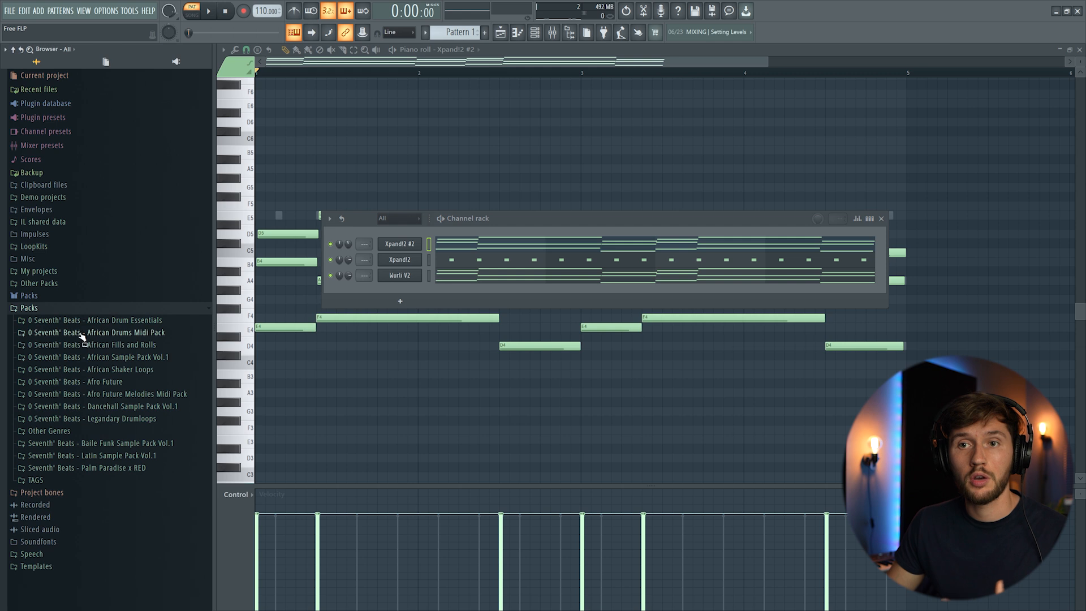
Step: Load kick sample 8 and the short rimshots from African Drums as new channels
left_click(100, 356)
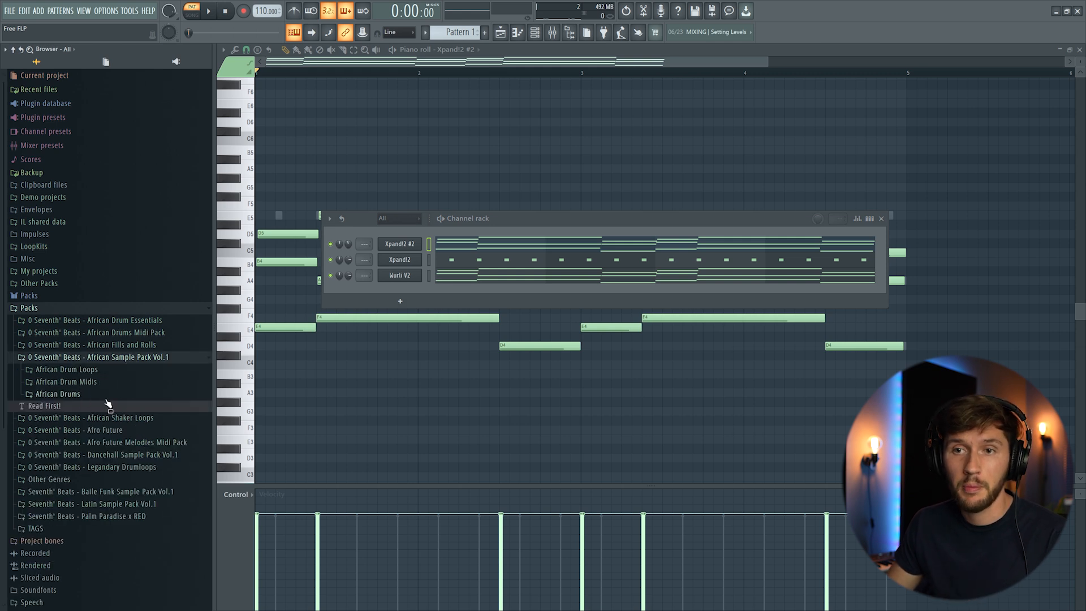
left_click(75, 404)
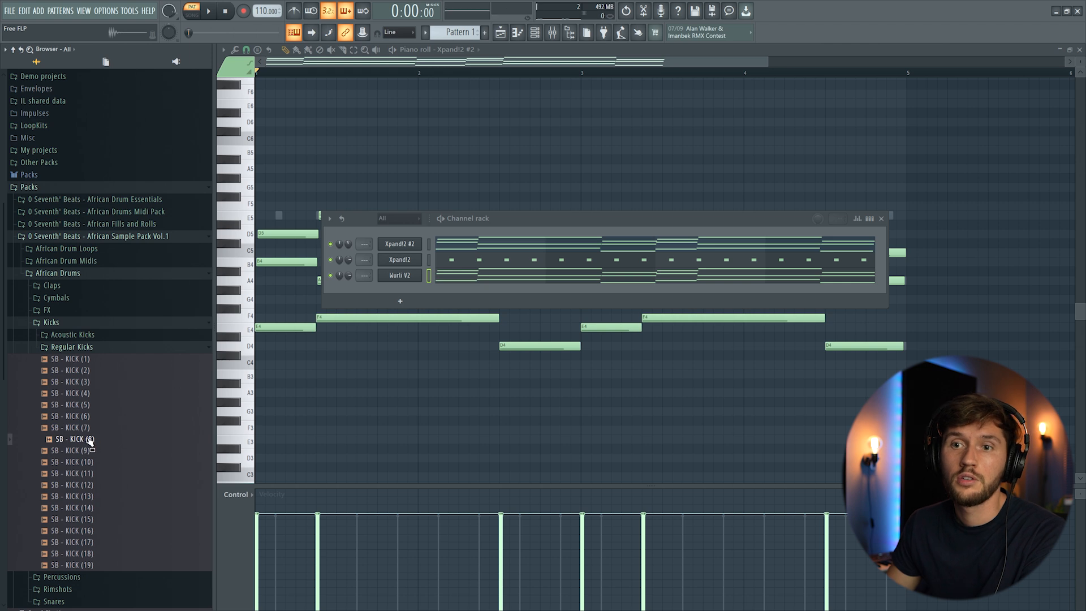
double_click(71, 438)
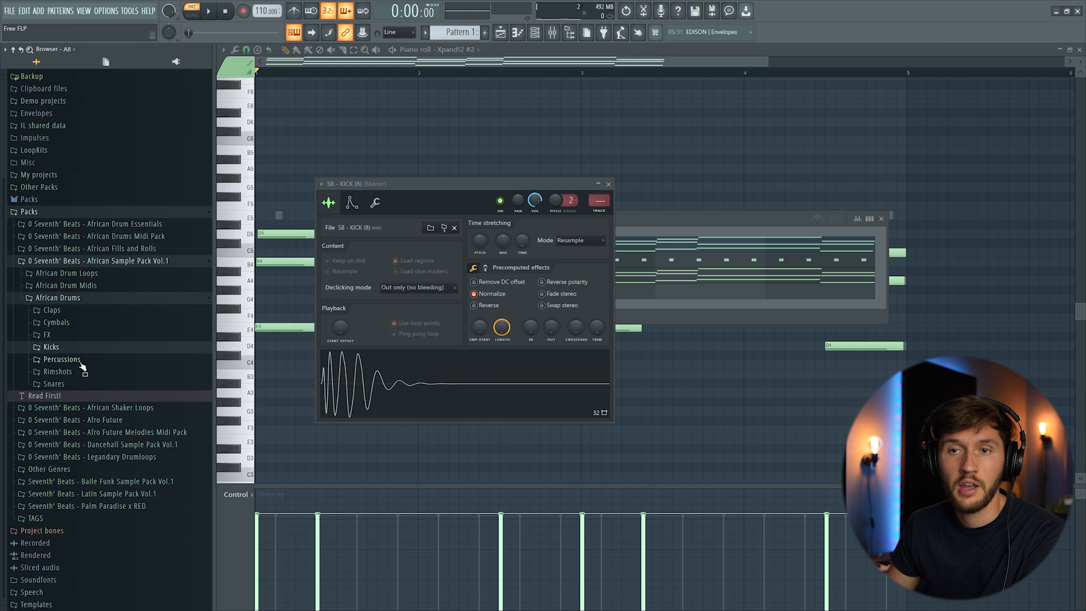
left_click(56, 371)
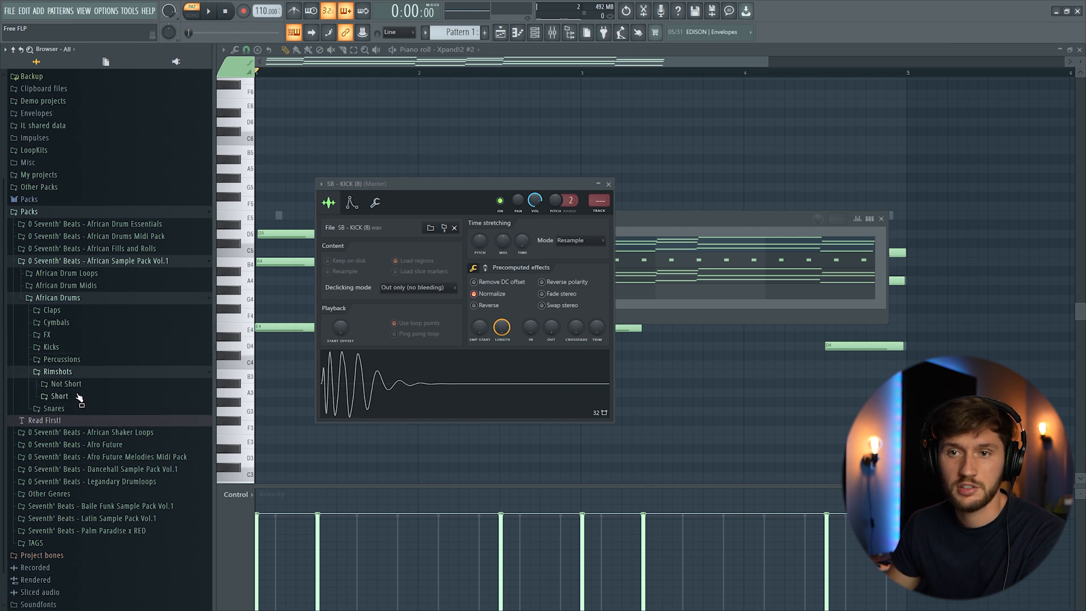
left_click(59, 396)
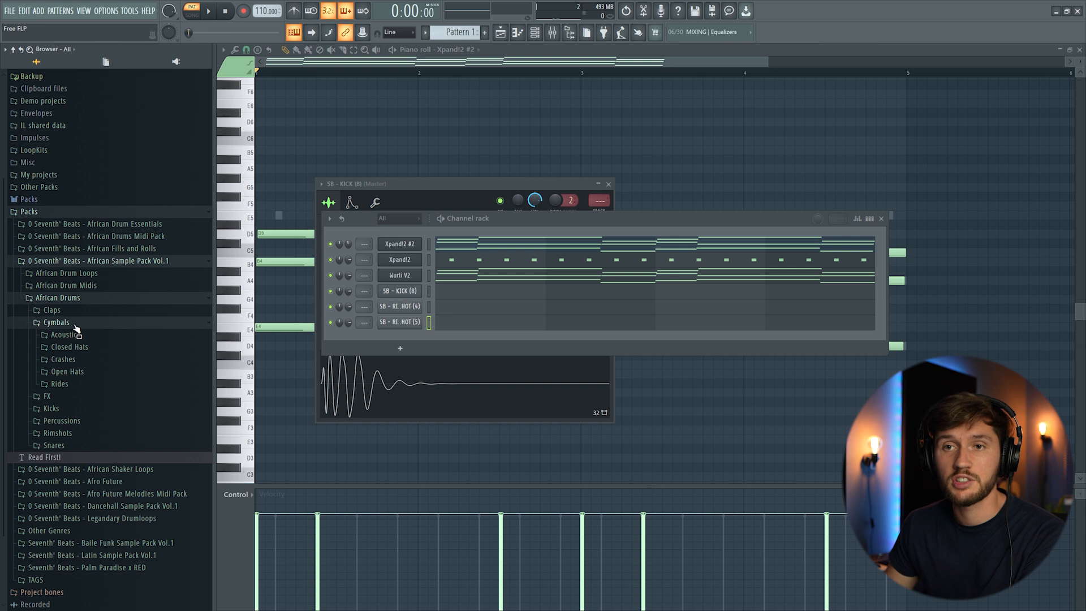
Step: Add the first ride sample and djembe sample 51 as channels
left_click(59, 384)
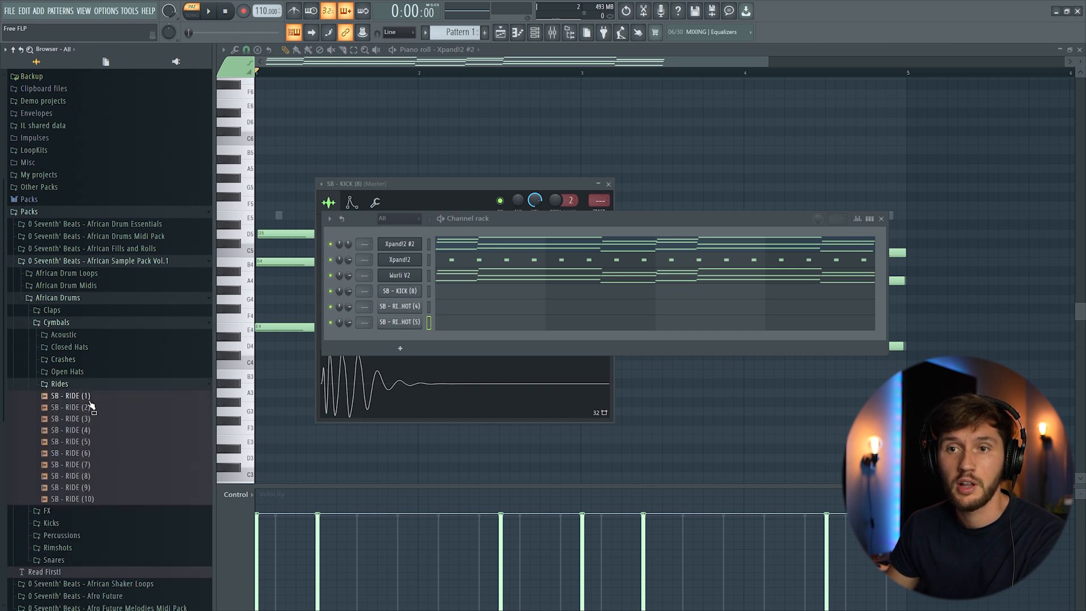
left_click_drag(73, 395, 435, 339)
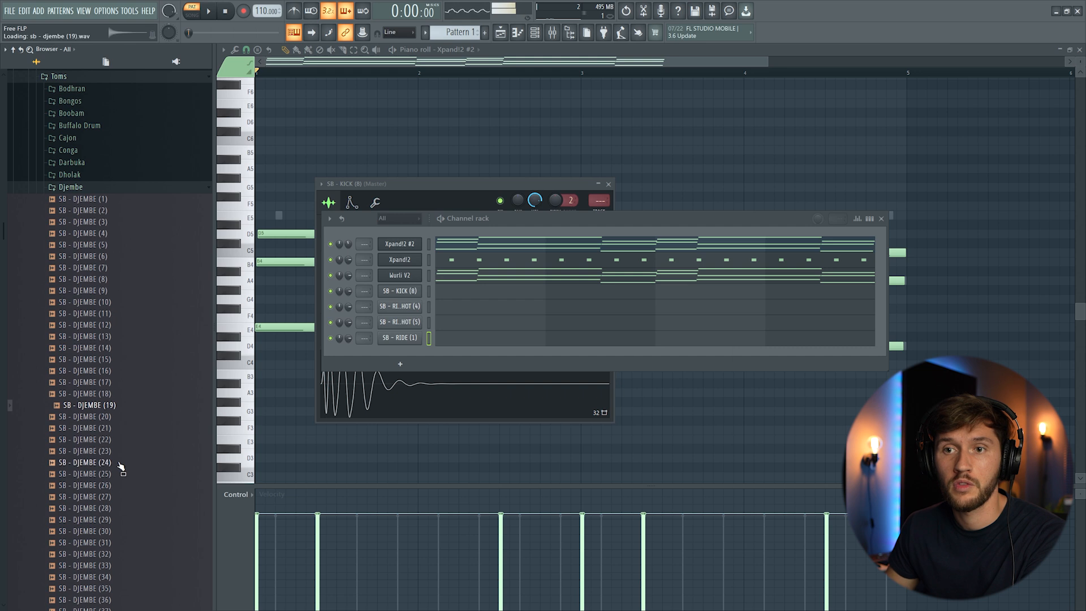
scroll("down", 3)
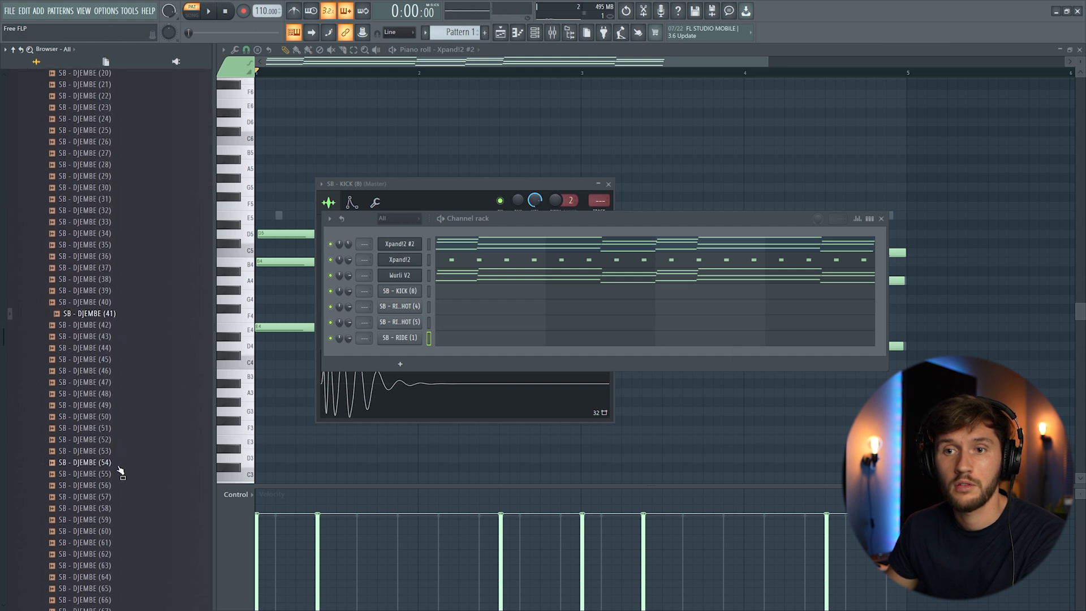
left_click(82, 428)
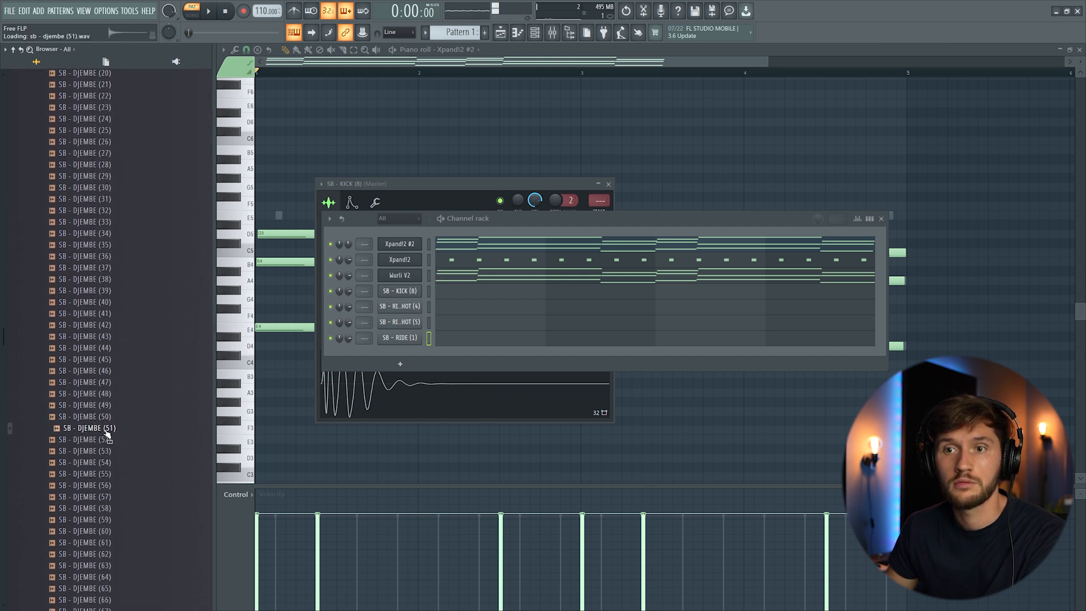
double_click(82, 427)
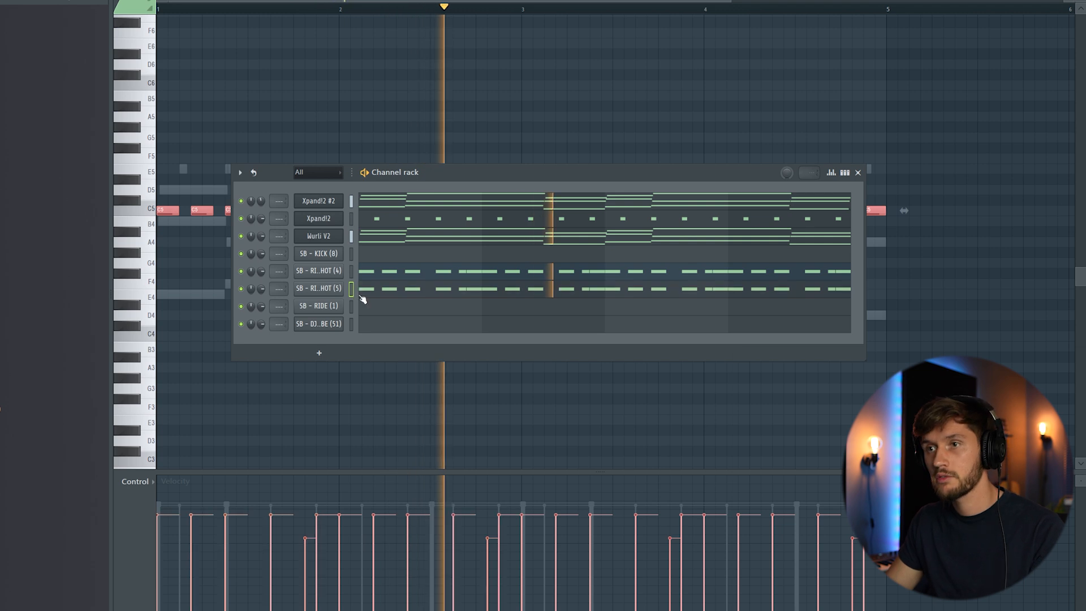
Step: Draw the rimshot step patterns and the first short C5 djembe notes
left_click(318, 288)
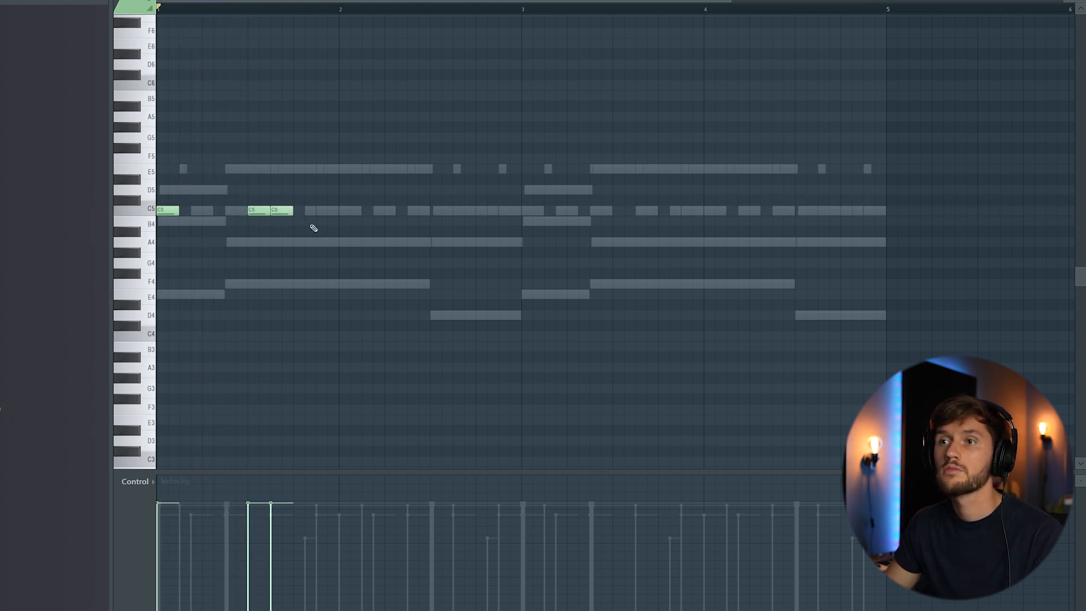
Step: Add and adjust short percussion notes at the start of bar 1
left_click(324, 210)
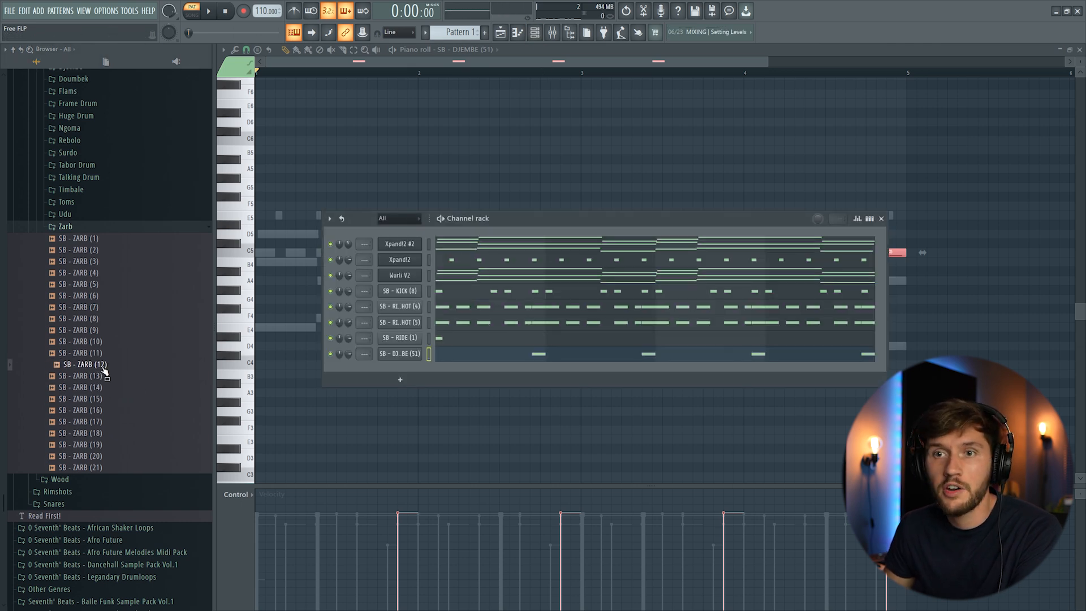
Step: Load zarb sample 12 as a new channel below the djembe
double_click(80, 364)
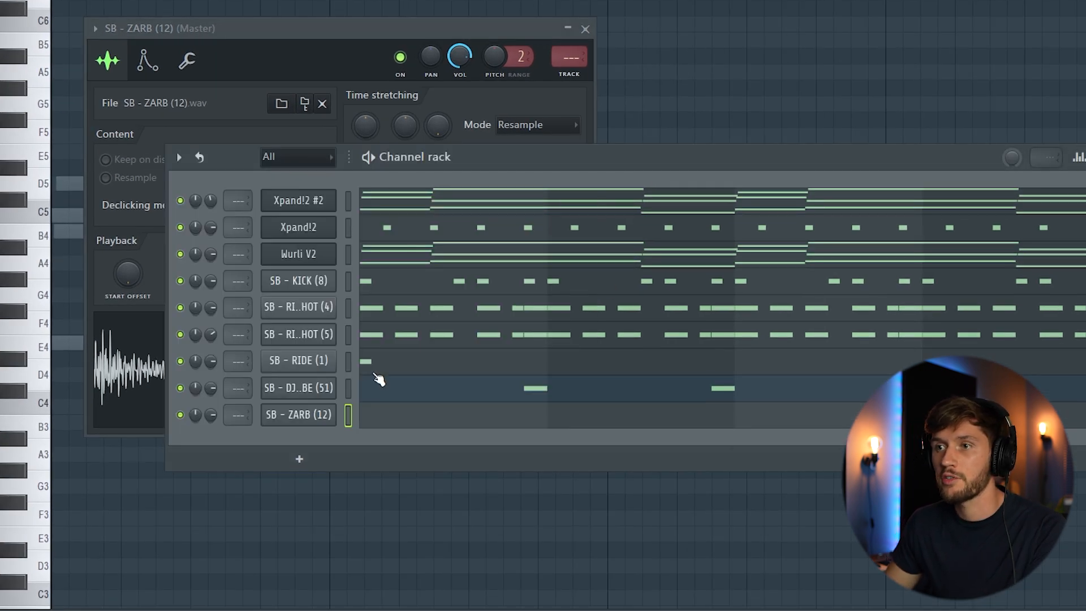
mouse_move(353, 415)
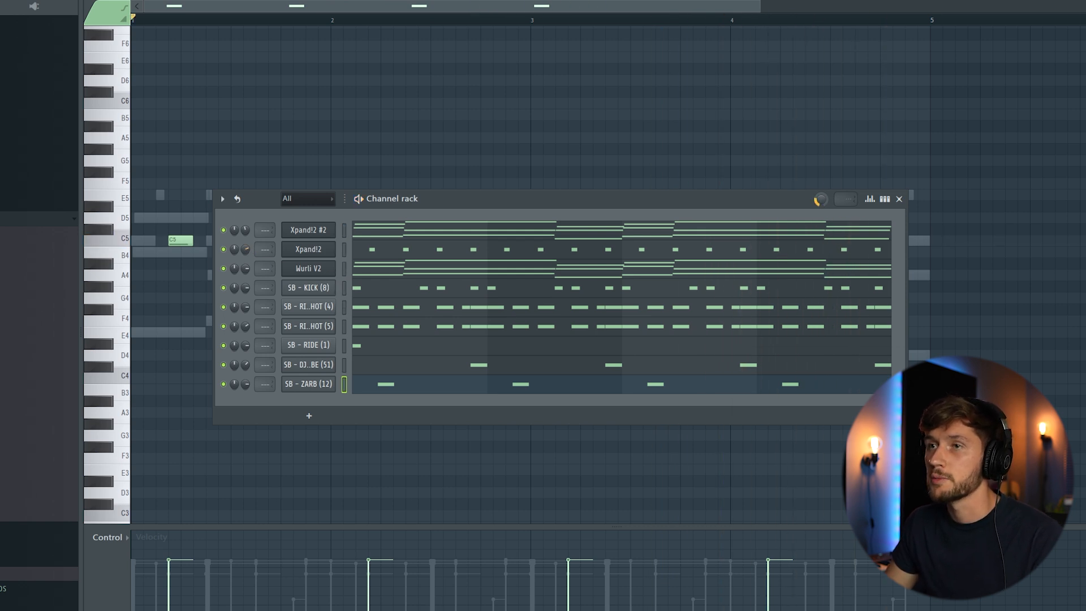
mouse_move(805, 212)
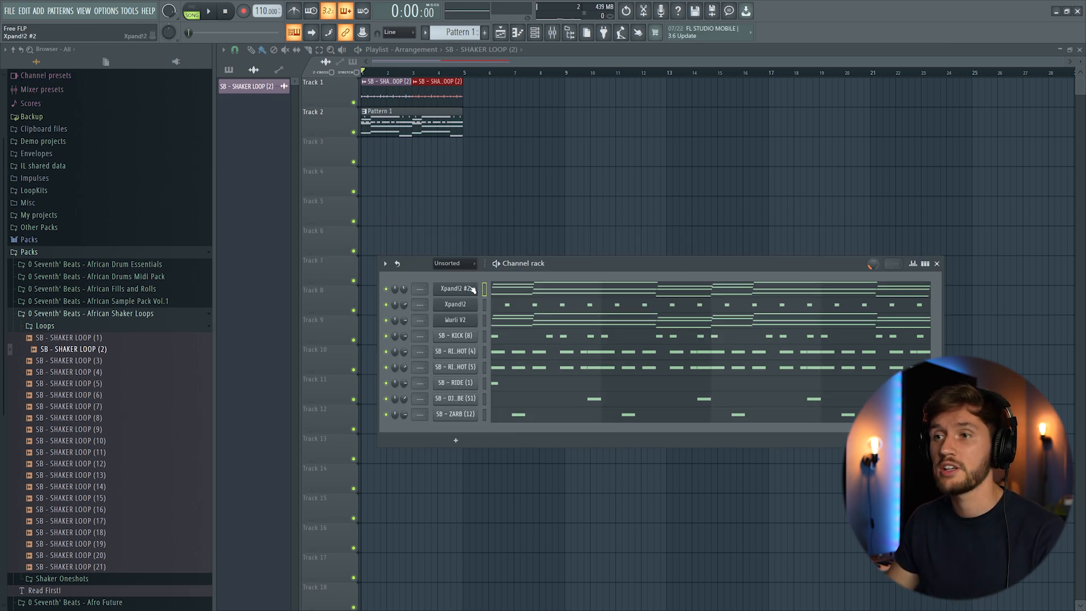
Step: Insert a third Xpand!2 channel with the Amapiano Basic Sine pad and long chord notes
right_click(454, 288)
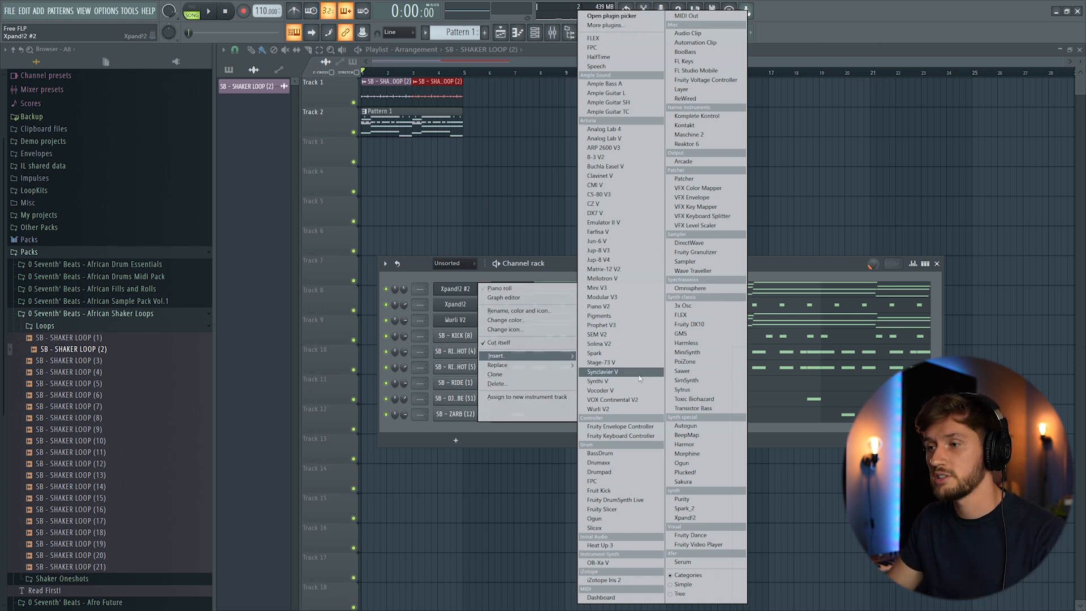
left_click(684, 518)
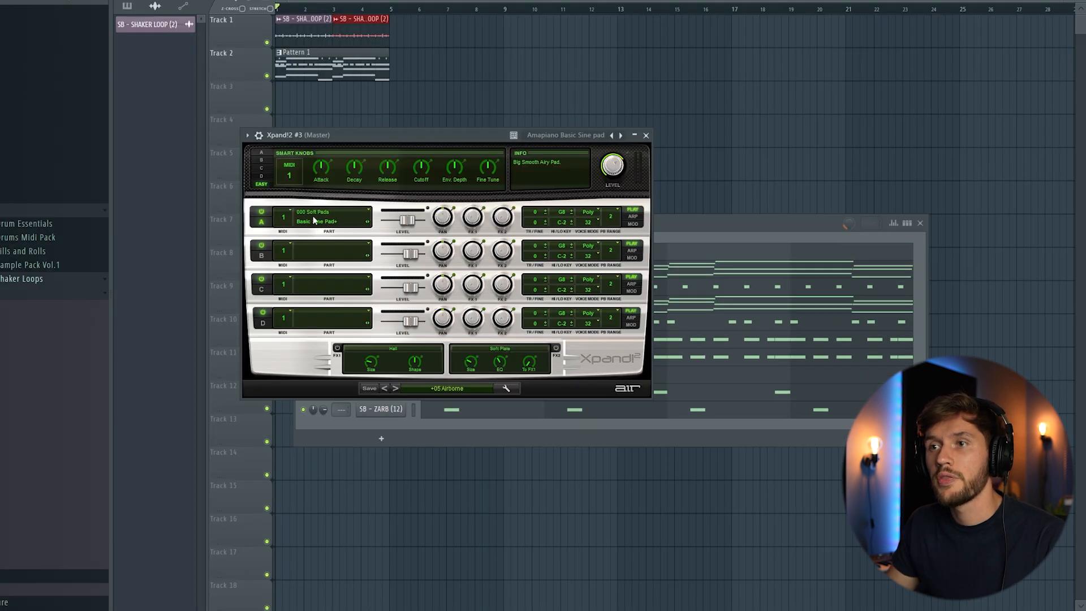
mouse_move(659, 238)
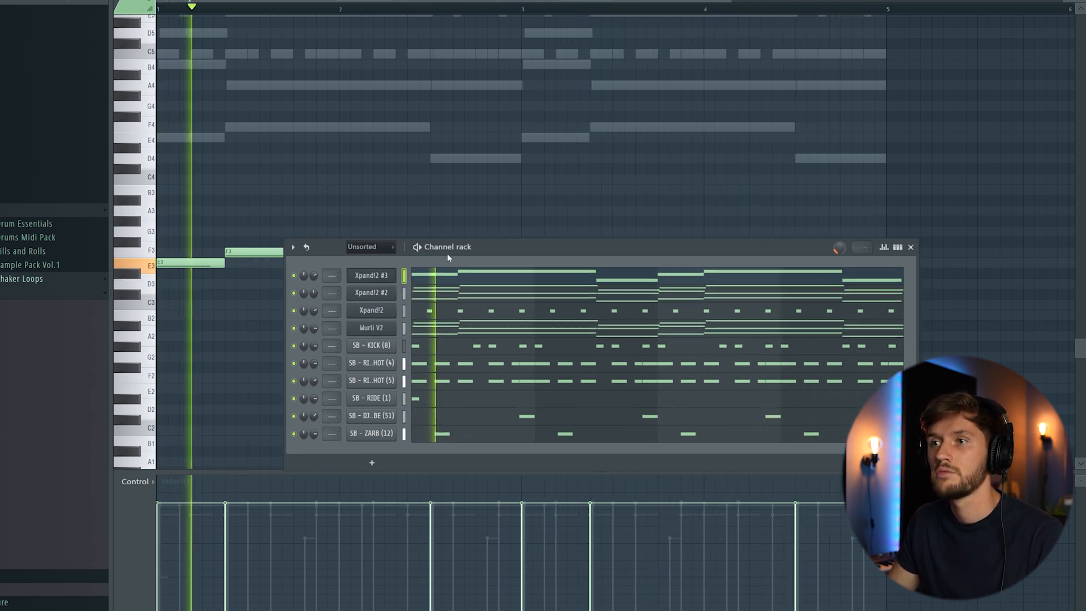
left_click(910, 246)
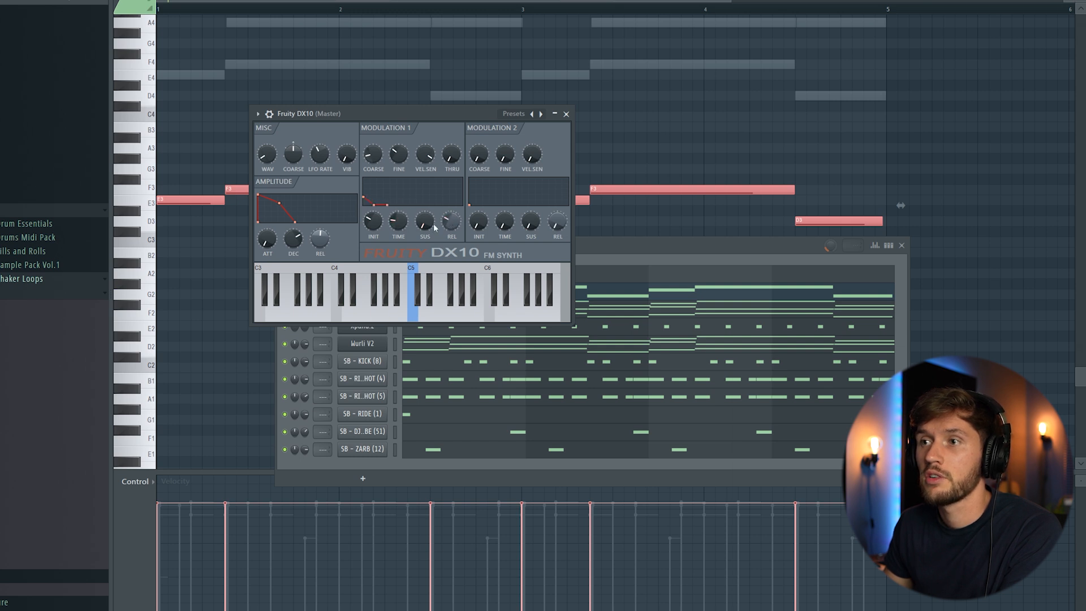
Step: Write the Fruity DX10 low bass line and audition its notes on the DX10 keyboard
left_click(378, 300)
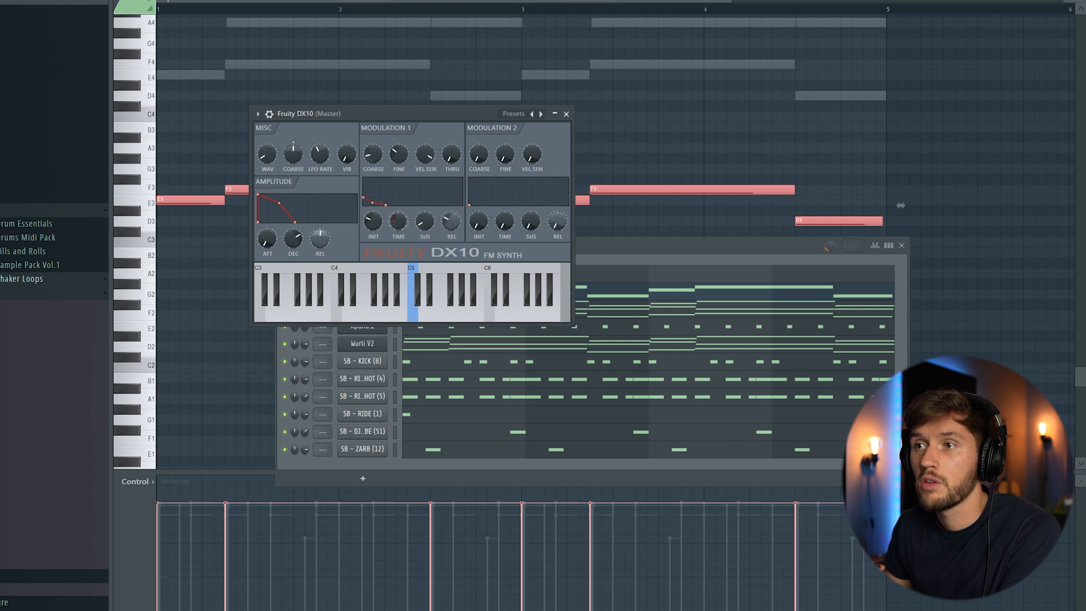
left_click(337, 309)
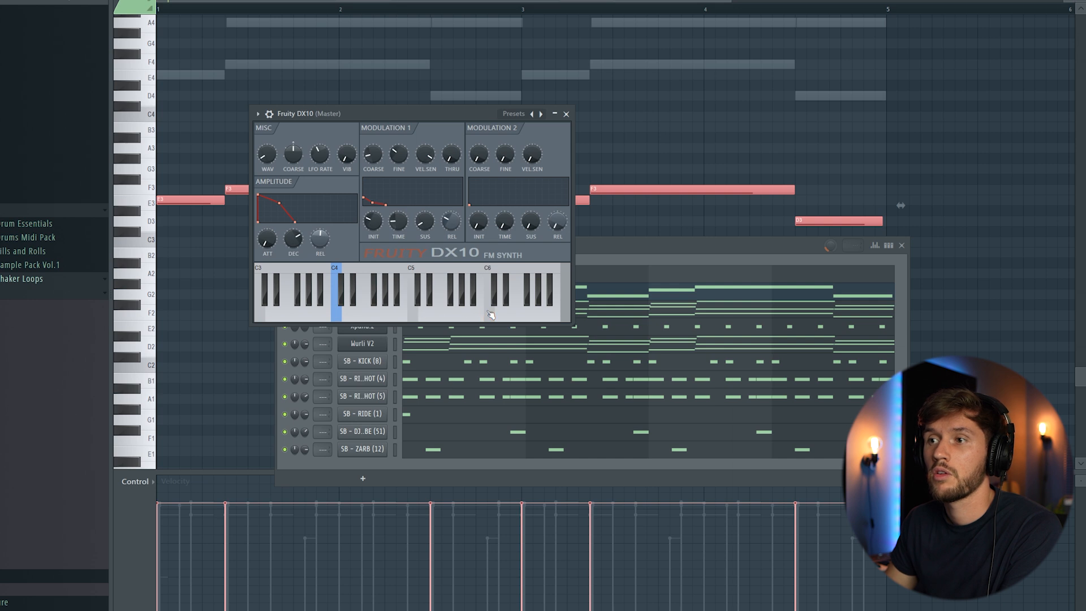
left_click(487, 308)
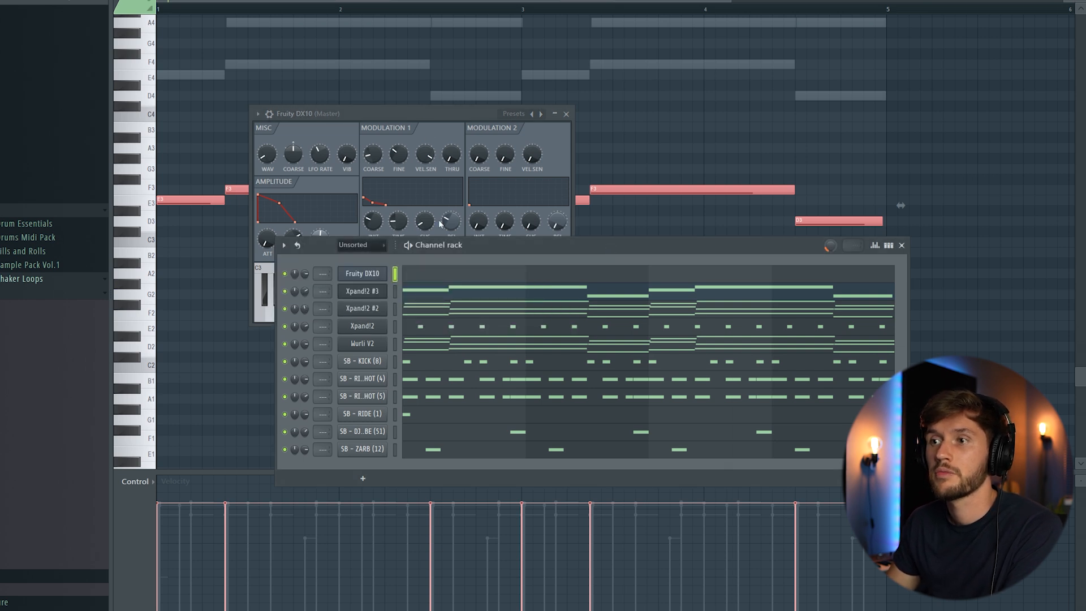
left_click(566, 113)
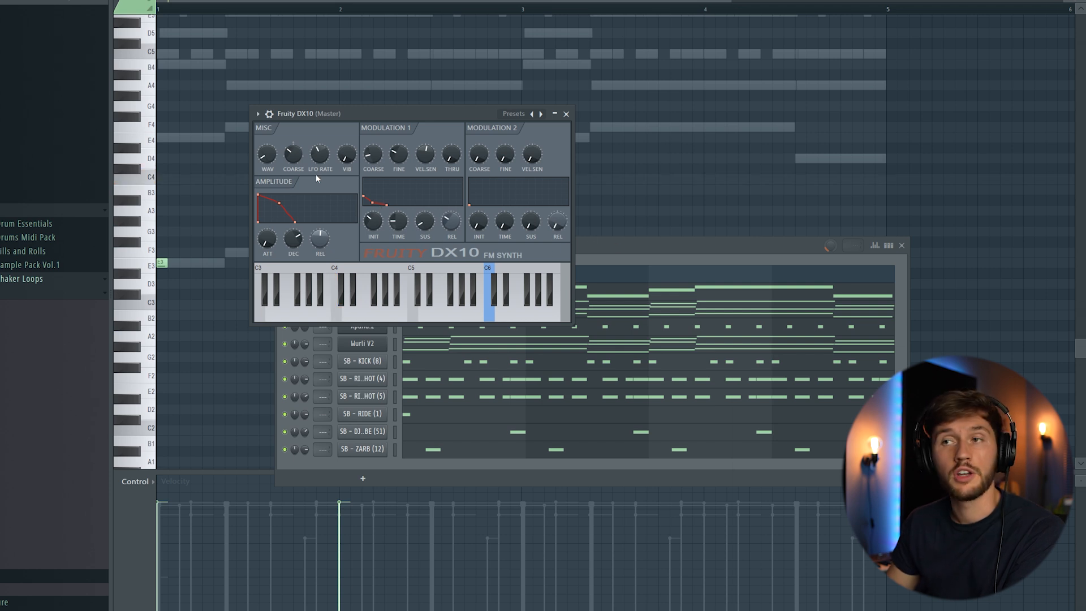
left_click(567, 113)
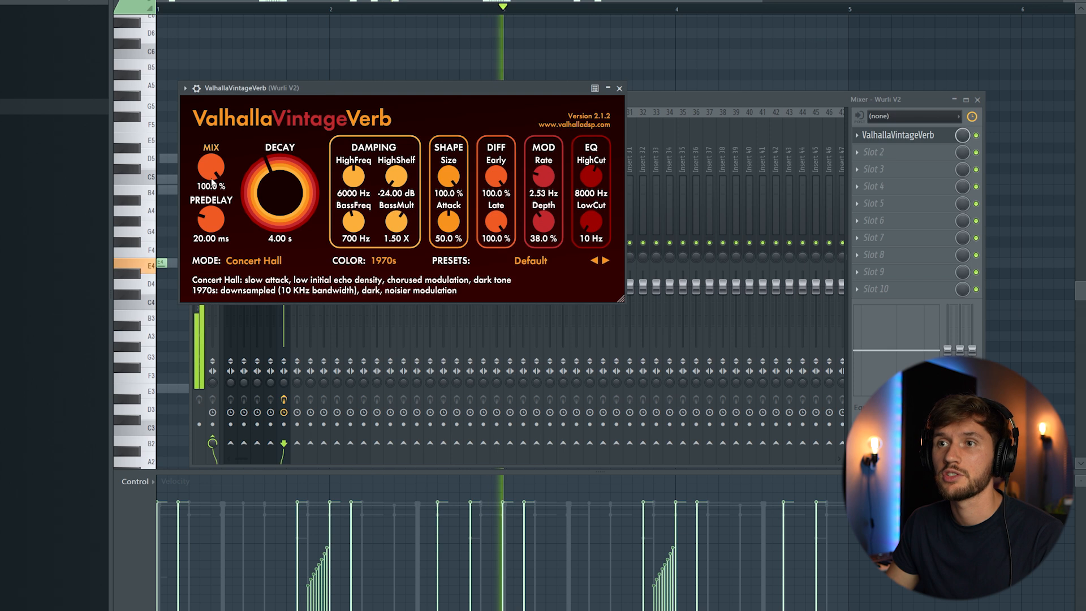
Step: Set VintageVerb to 18.4% mix, 630 Hz low cut, keeping Concert Hall mode
left_click_drag(212, 166, 211, 193)
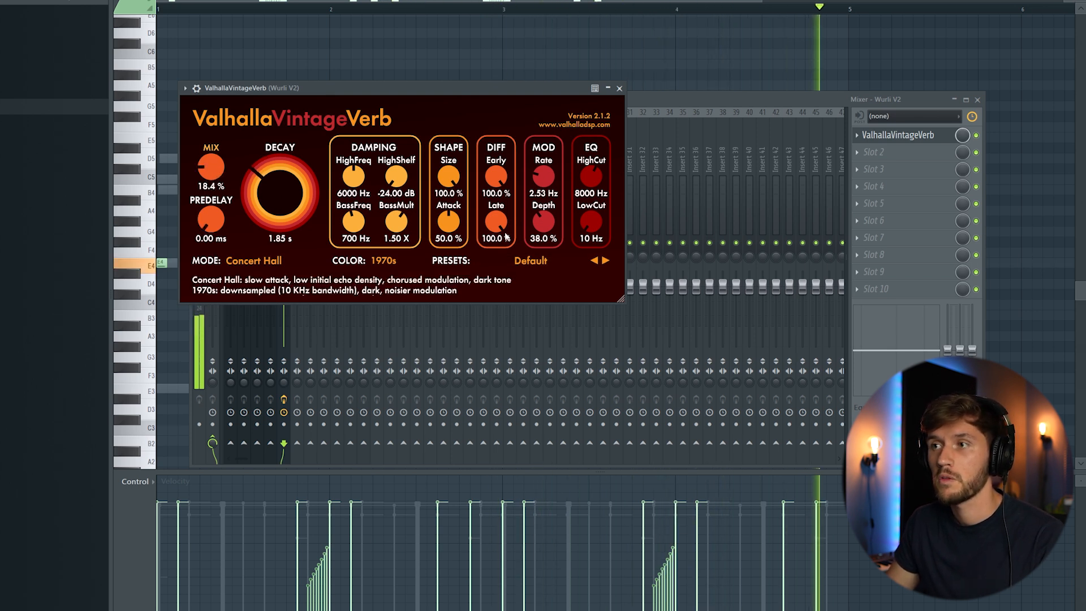
left_click_drag(590, 220, 581, 183)
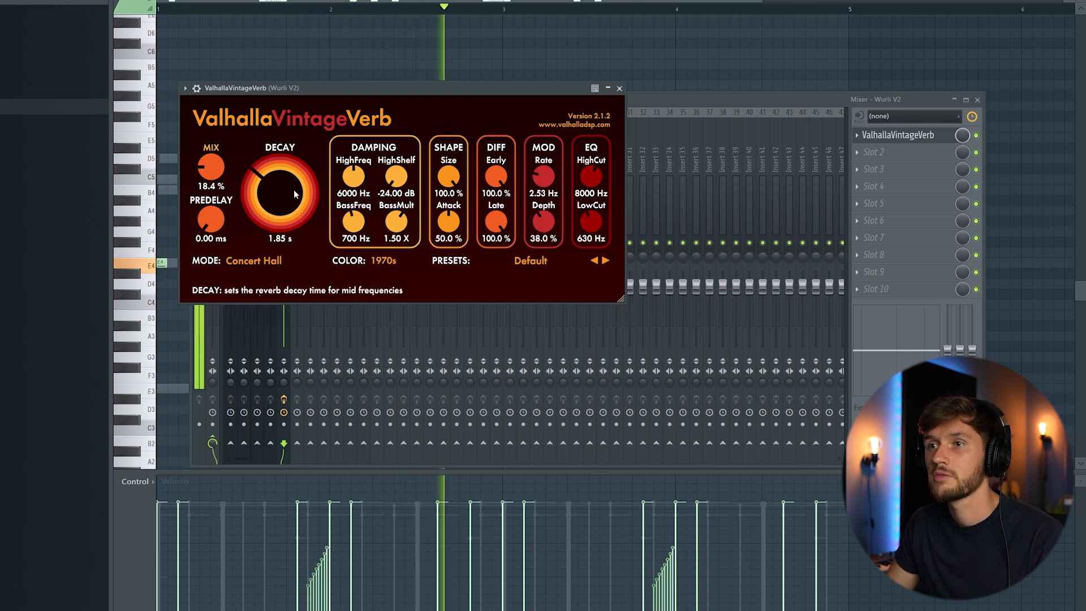
left_click(253, 260)
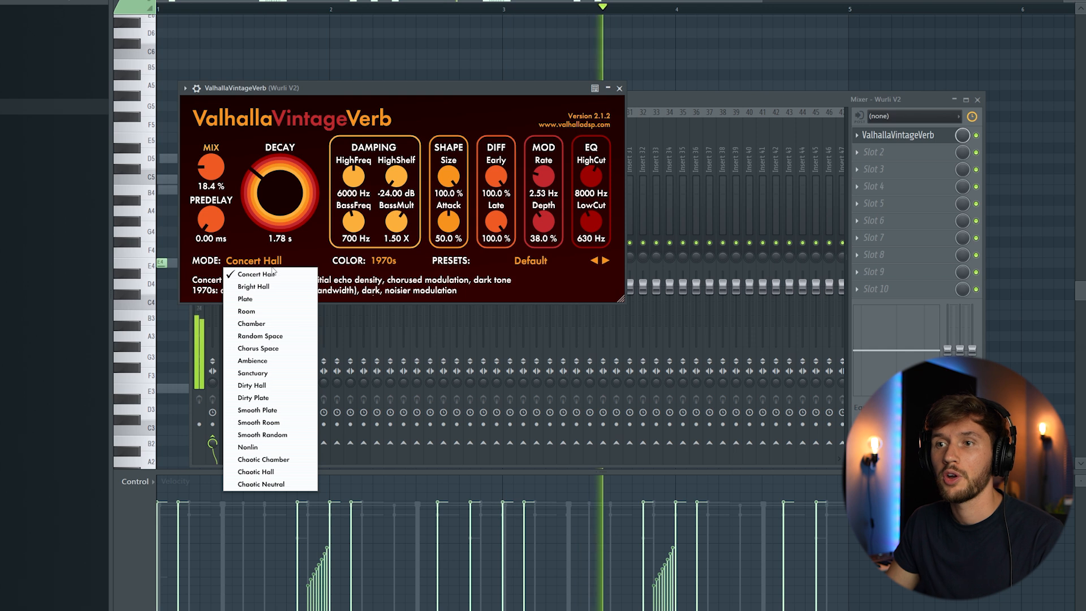
left_click(247, 311)
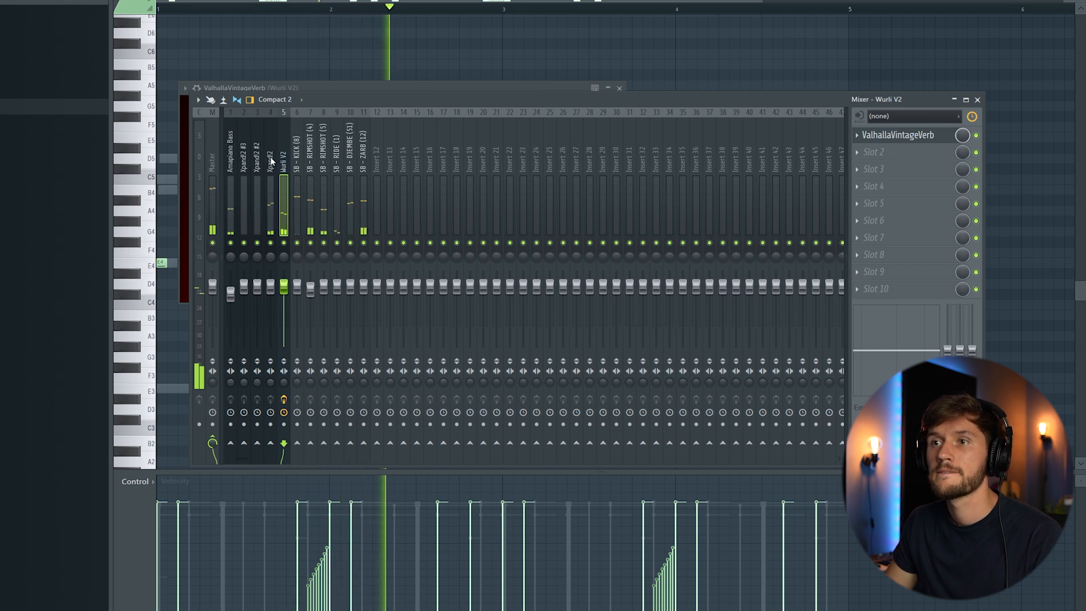
Step: On the Xpand!2 insert's ValhallaVintageVerb, lower HighCut to 2960 Hz and shorten the decay
left_click(270, 169)
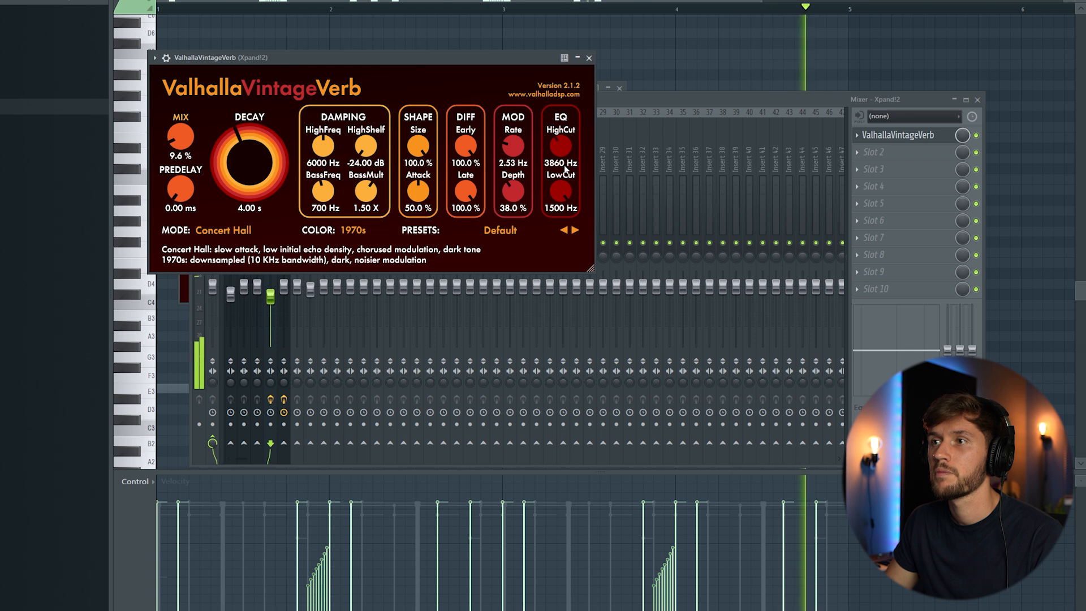
left_click_drag(249, 163, 249, 186)
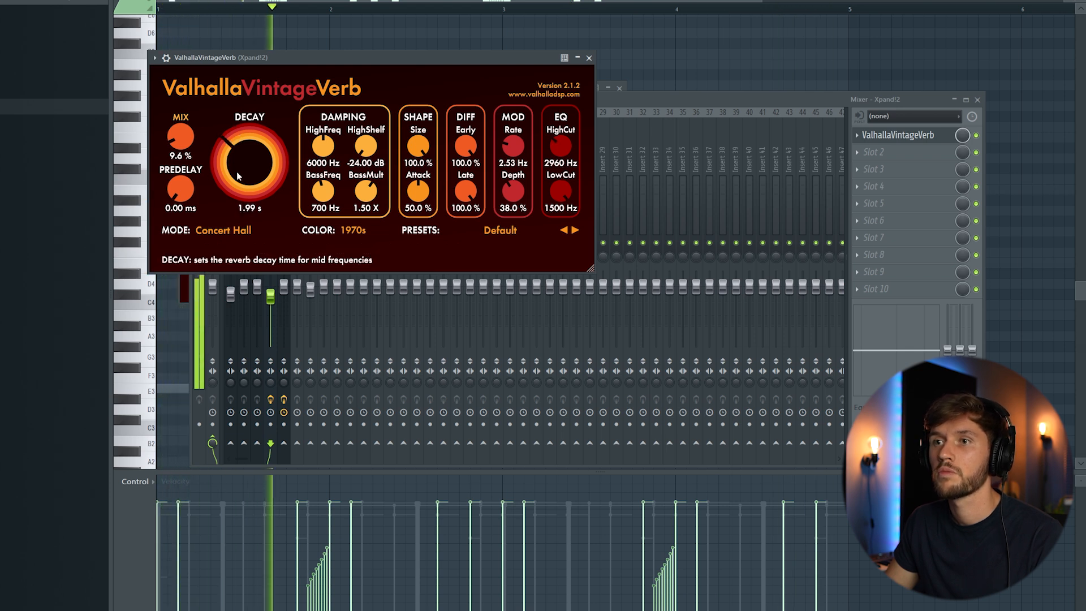
left_click_drag(249, 160, 249, 187)
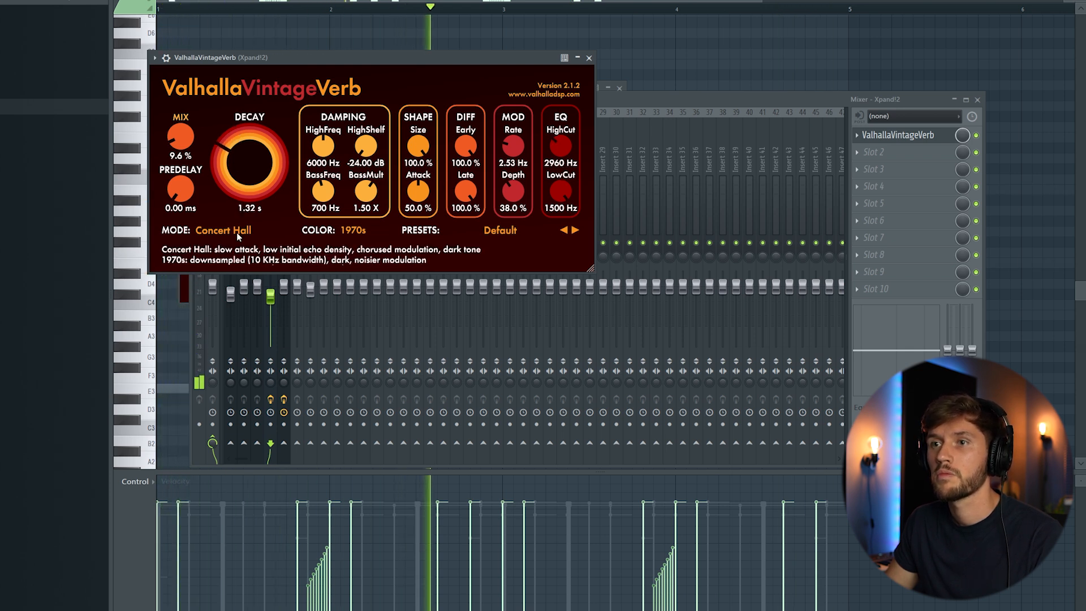
Step: Switch the reverb to Room mode and settle the decay at about 1.92 seconds
left_click(224, 231)
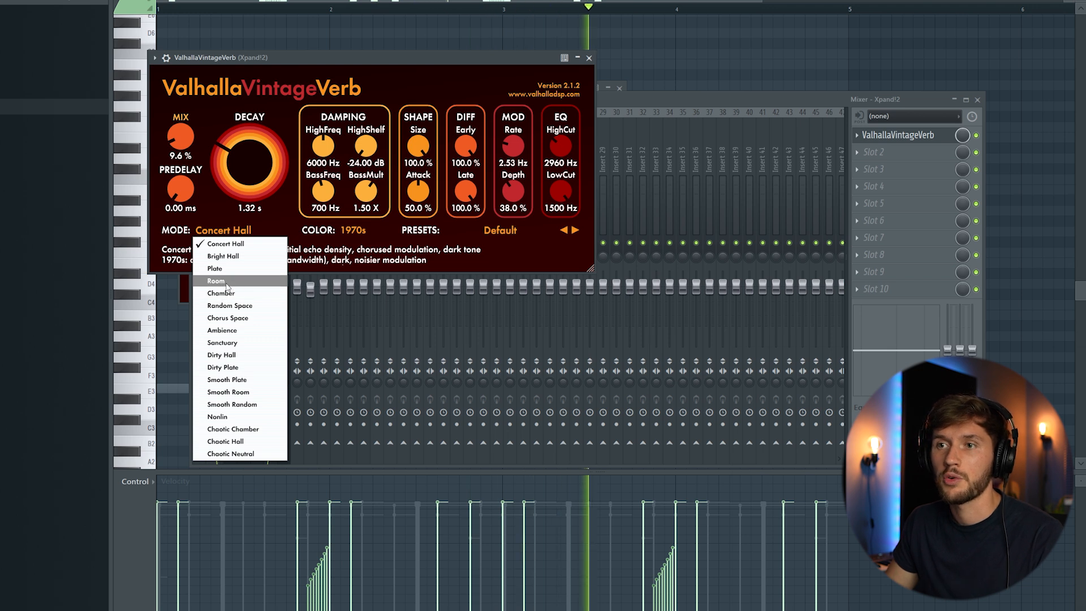
left_click(216, 281)
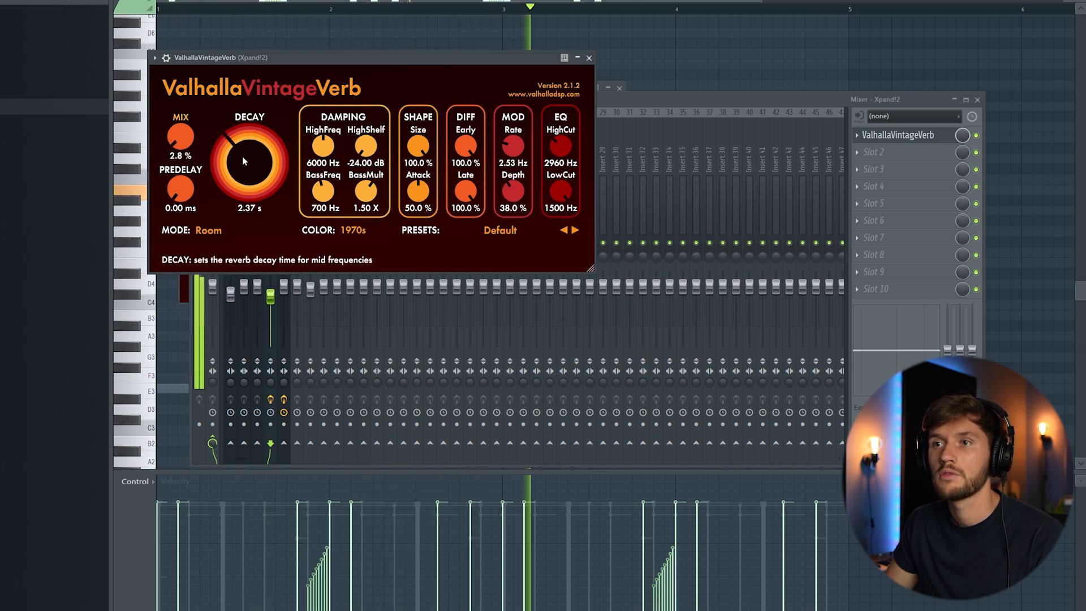
left_click_drag(249, 150, 249, 169)
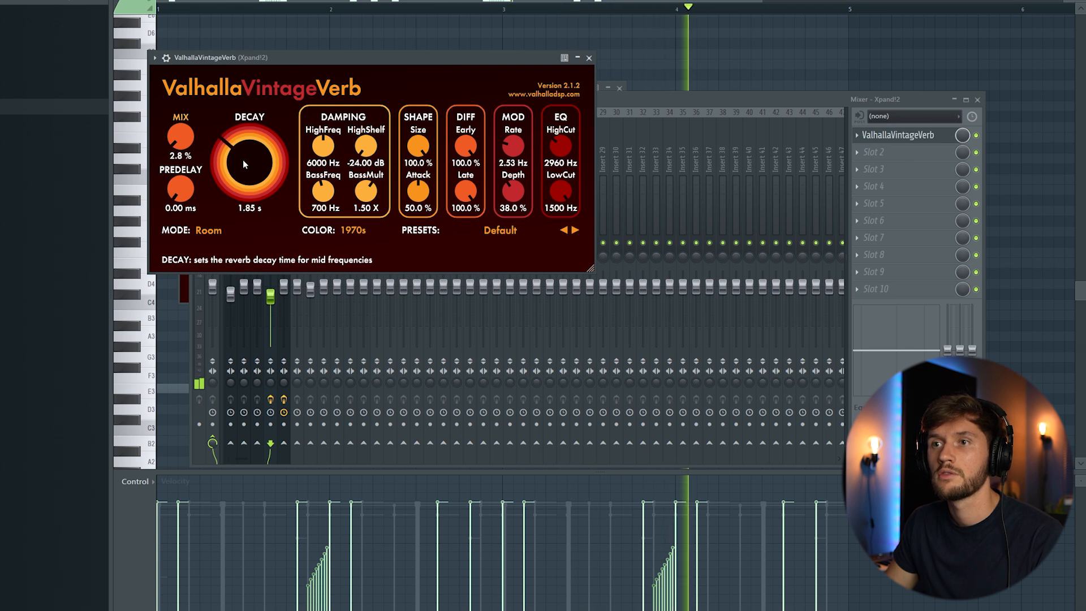
left_click_drag(249, 159, 248, 153)
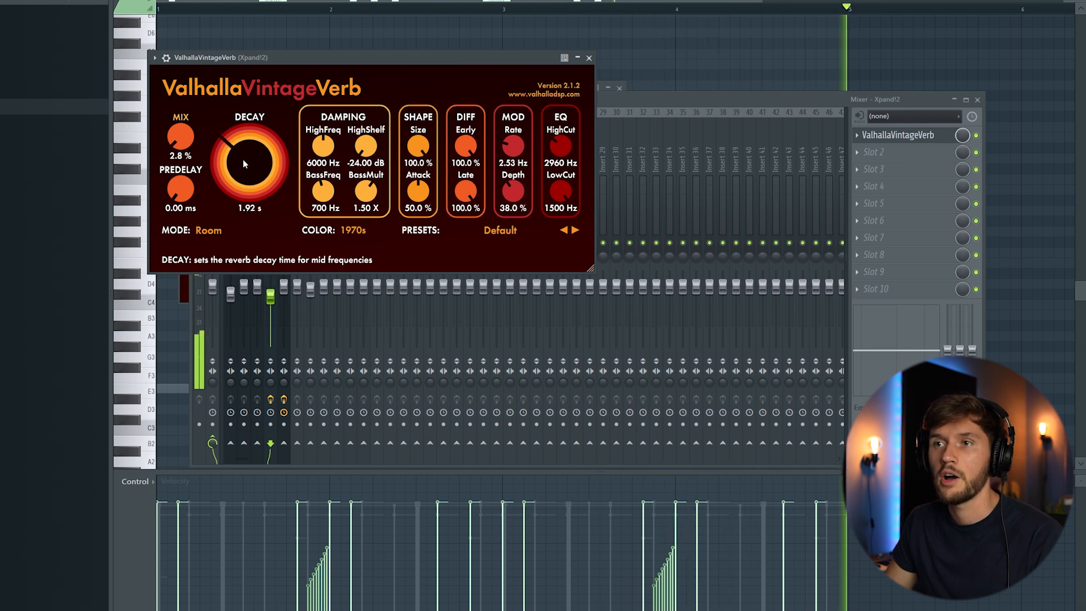